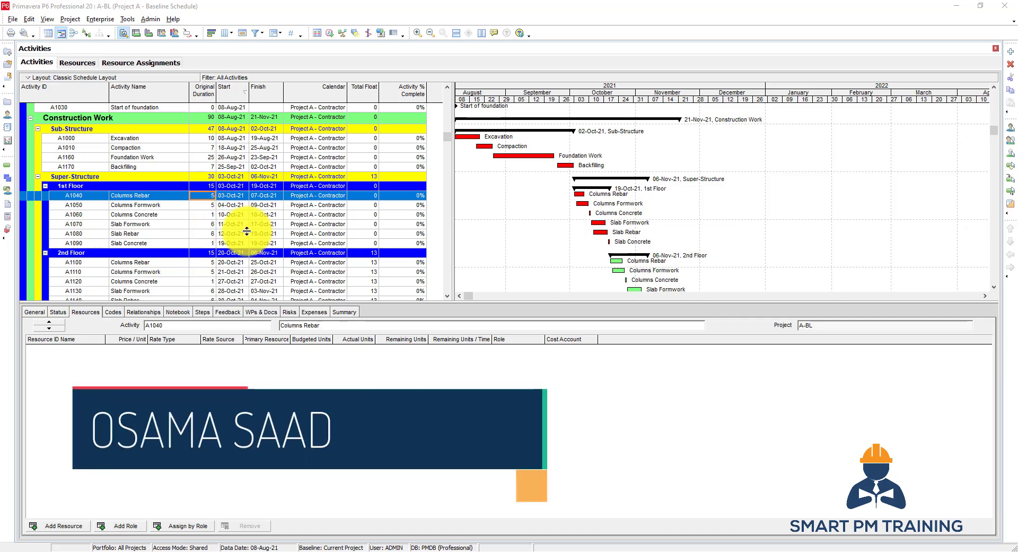
Step: Check the carpenter's units and prices, then select Slab Rebar and bring up resources to assign
click(77, 63)
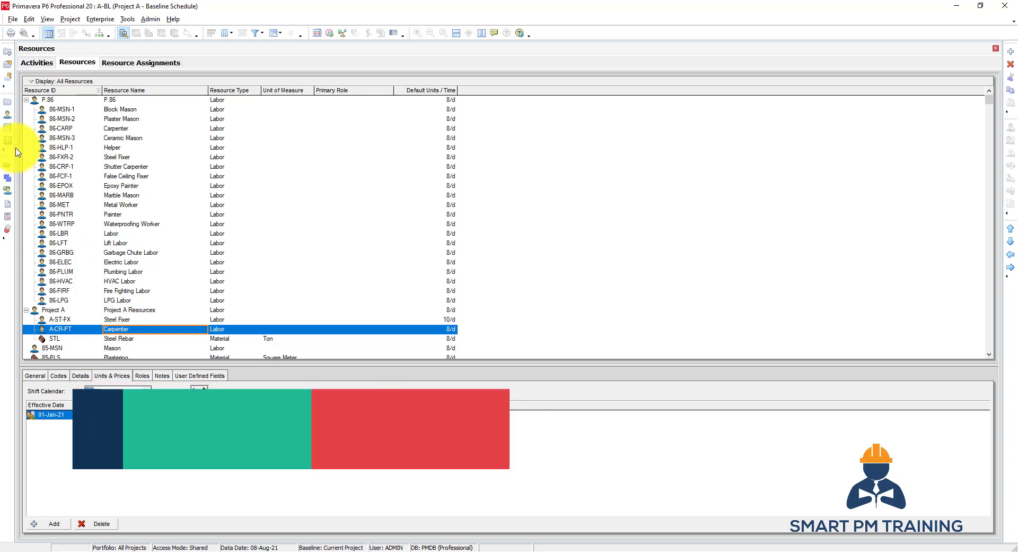
click(112, 375)
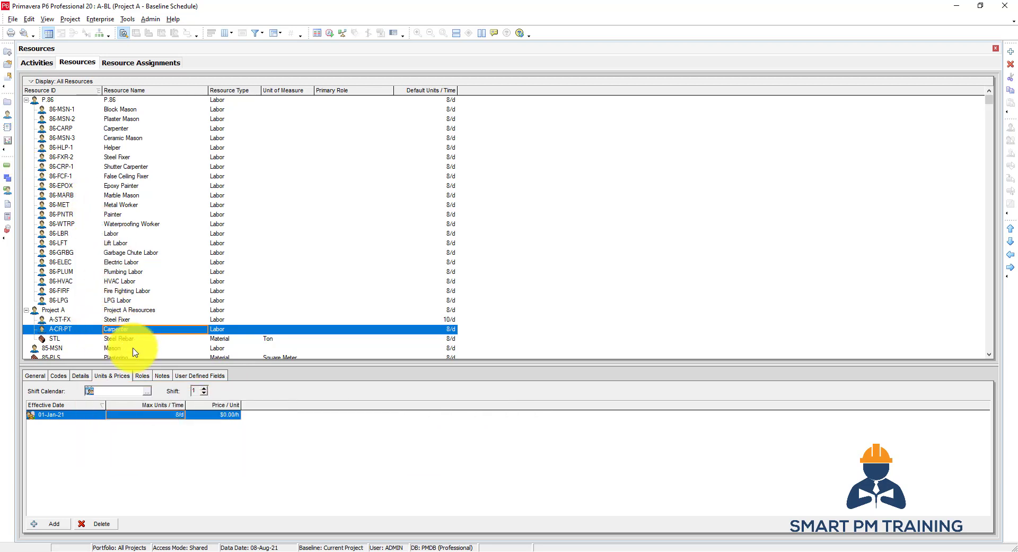
click(36, 63)
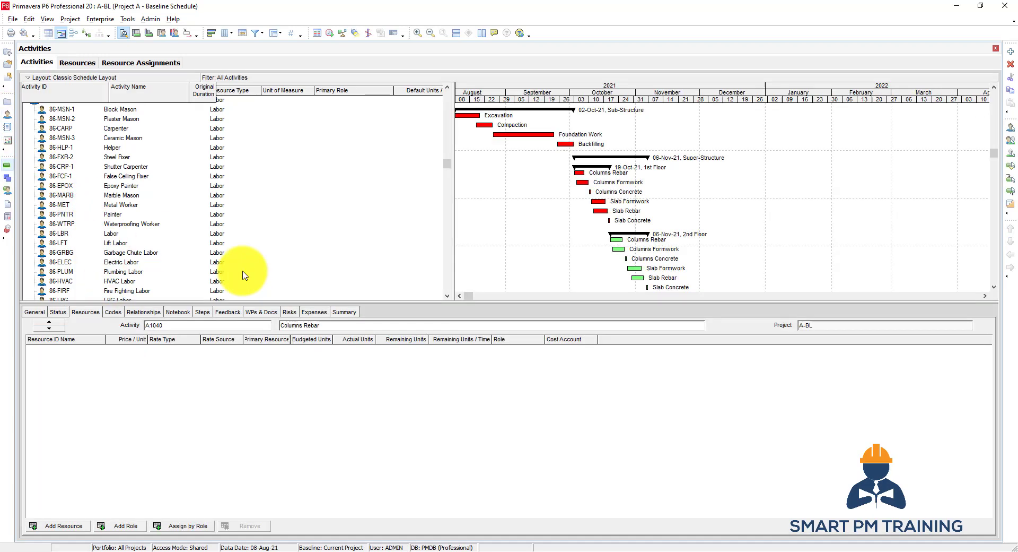
click(62, 525)
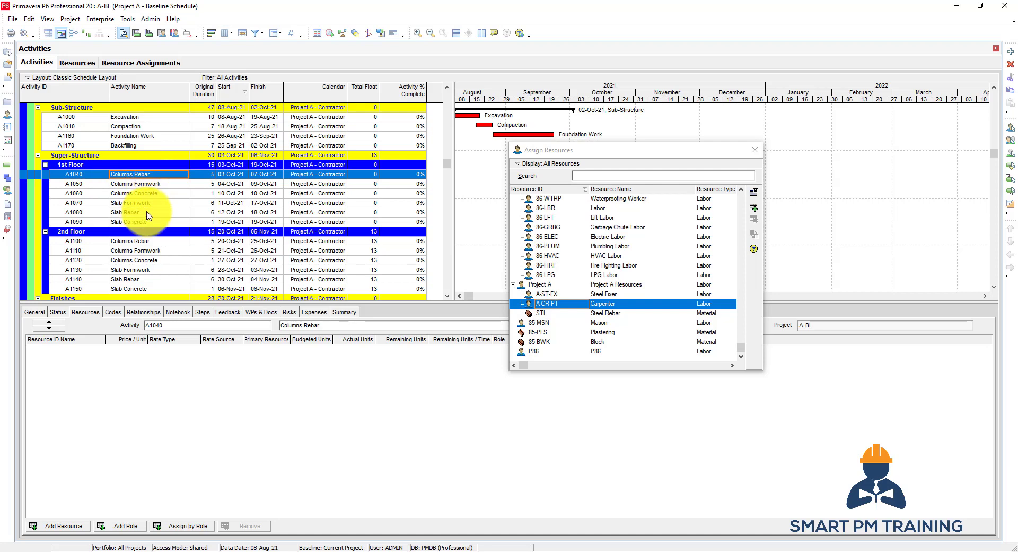
click(129, 212)
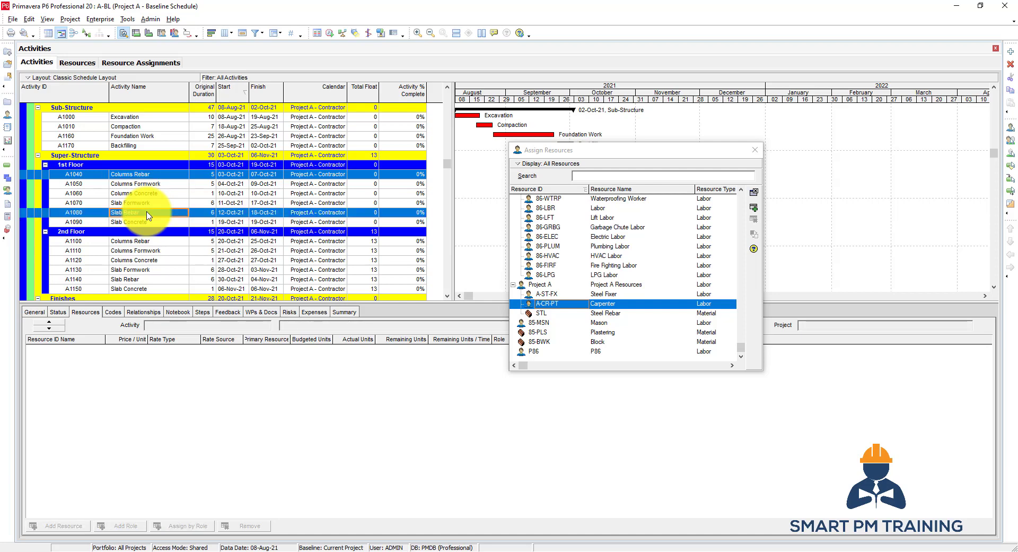
mouse_move(148, 217)
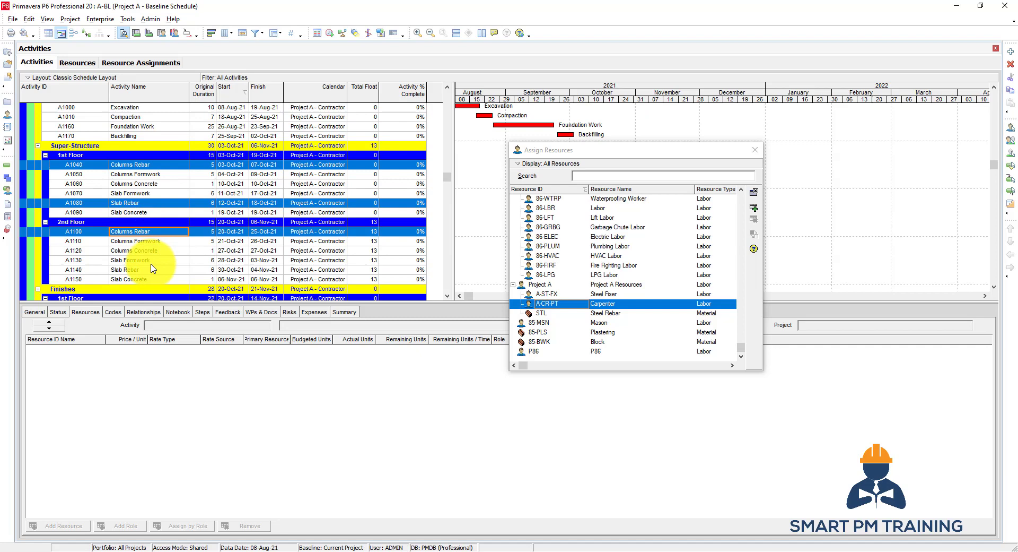
scroll(down, 3)
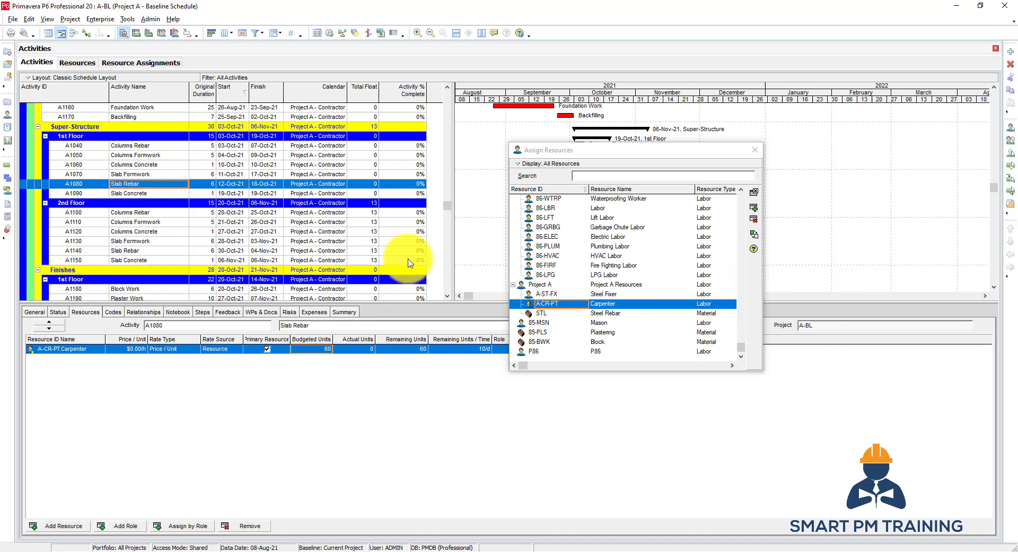
Step: Remove the Carpenter assignments from the Columns and Slab Rebar activities on both floors
click(73, 145)
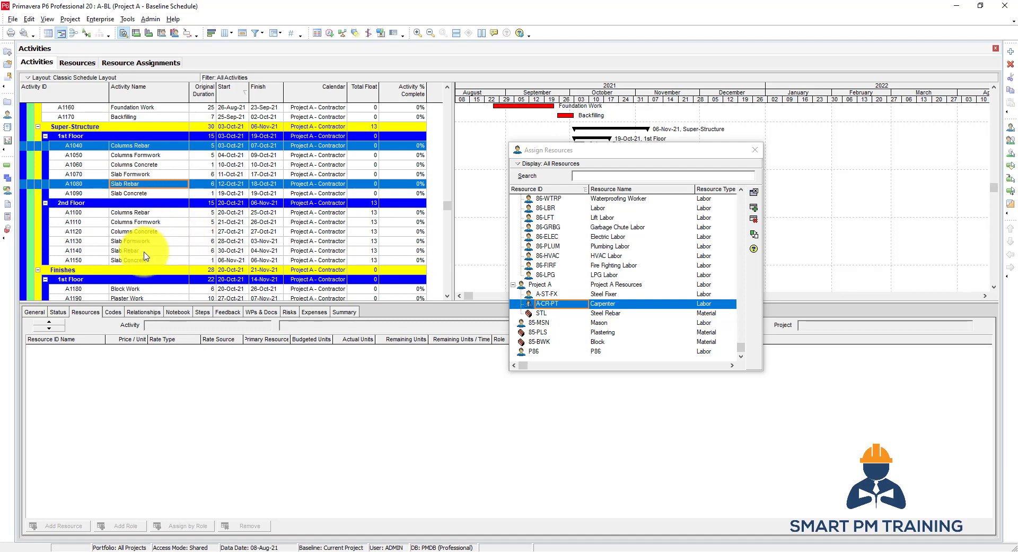
click(129, 212)
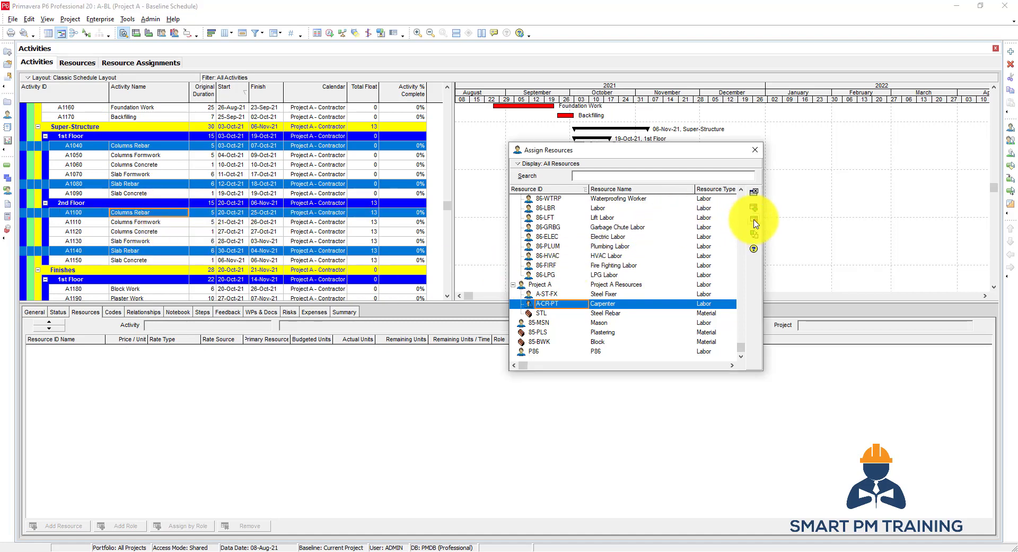
click(753, 223)
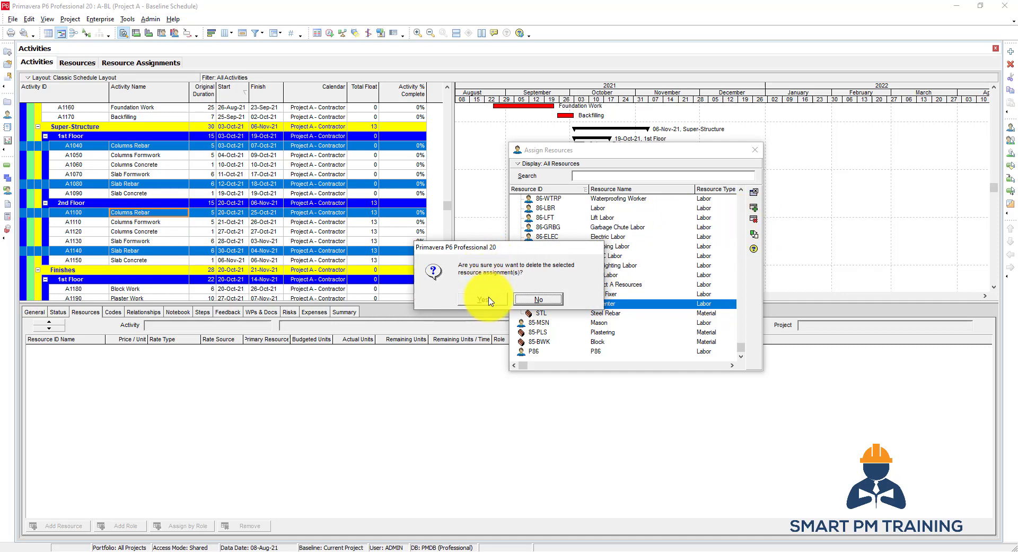
click(482, 299)
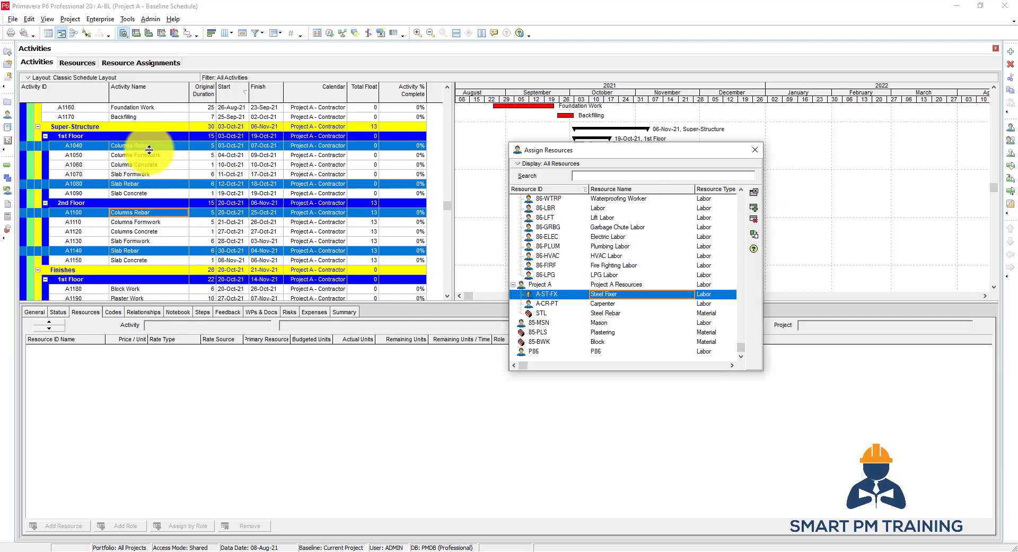
Step: Assign A-CR-PT Carpenter to the four Columns and Slab Formwork activities on both floors
click(136, 155)
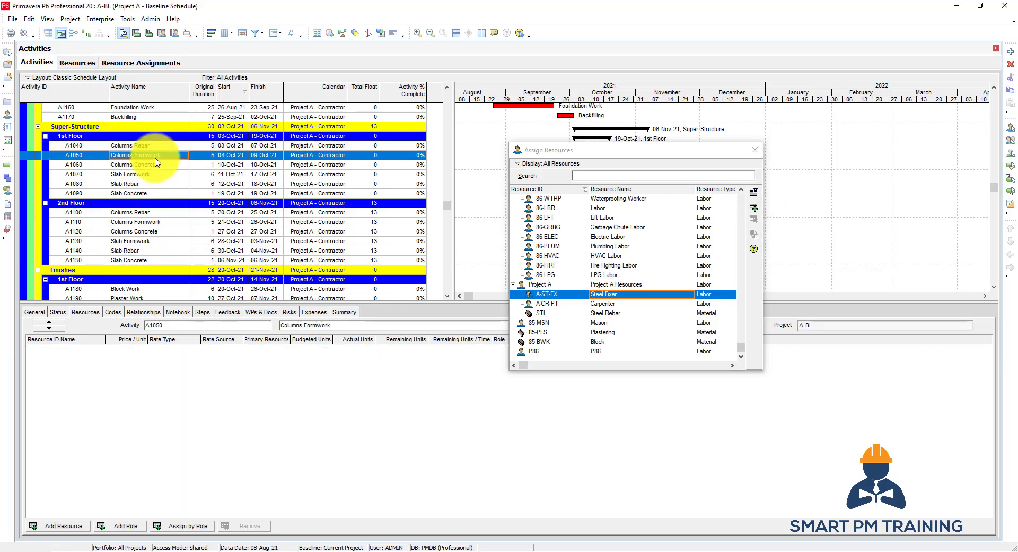
click(130, 174)
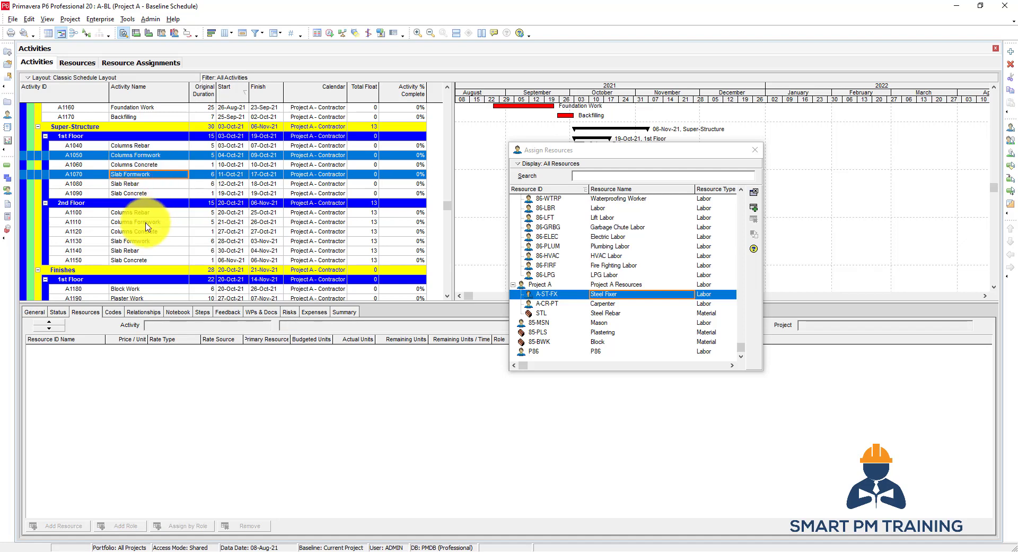
click(133, 222)
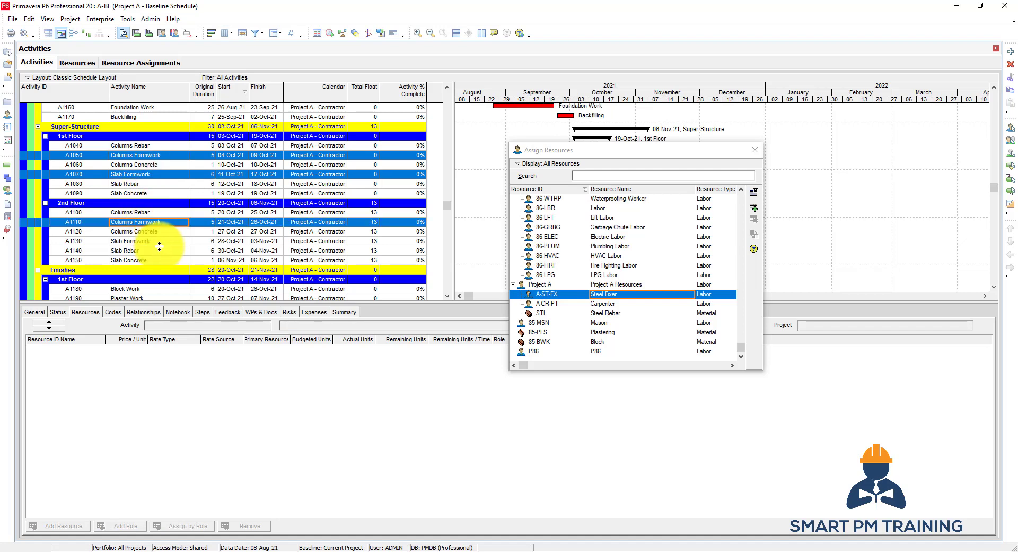
mouse_move(156, 253)
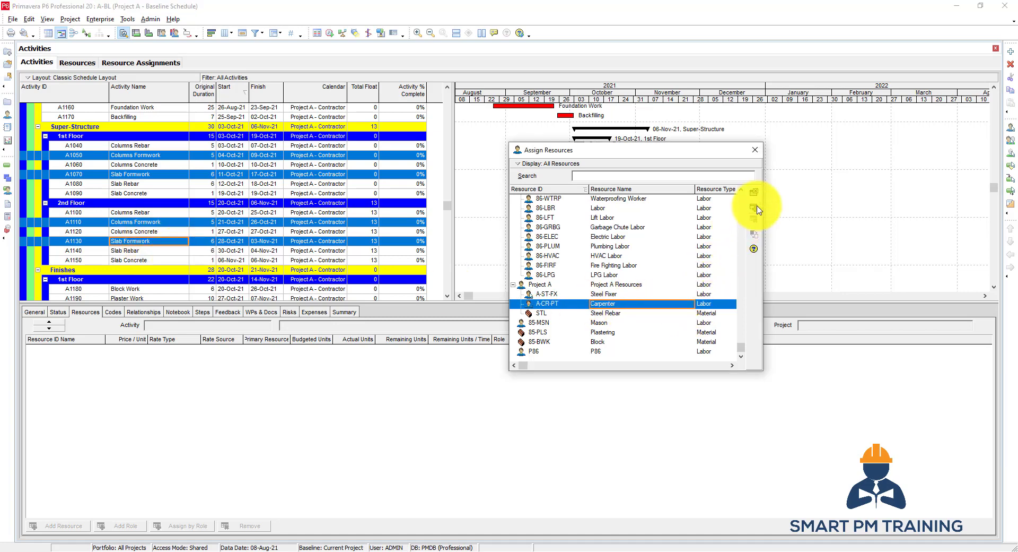
click(754, 150)
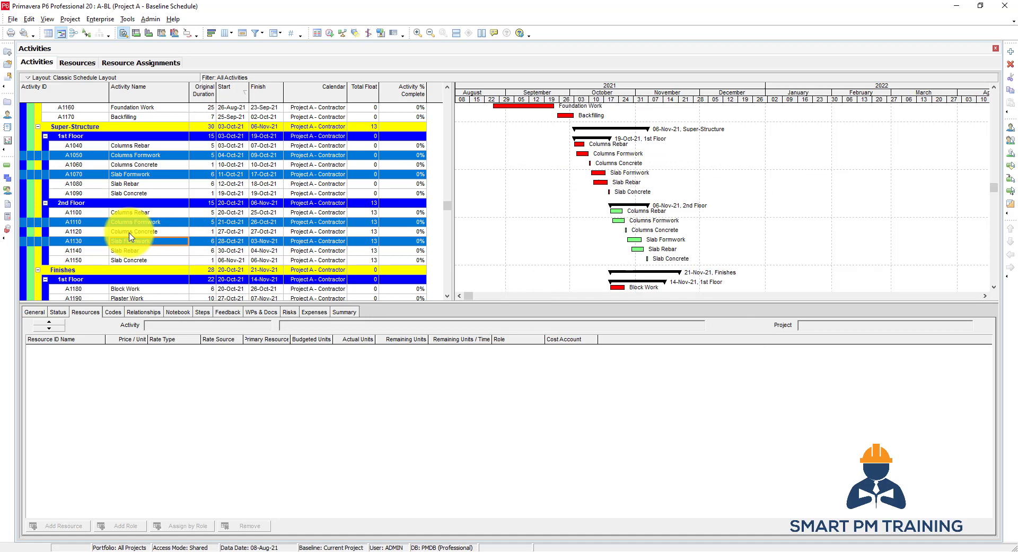
Step: Set the Steel Fixer rate type on A1040 Columns Rebar to Price / Unit
click(130, 145)
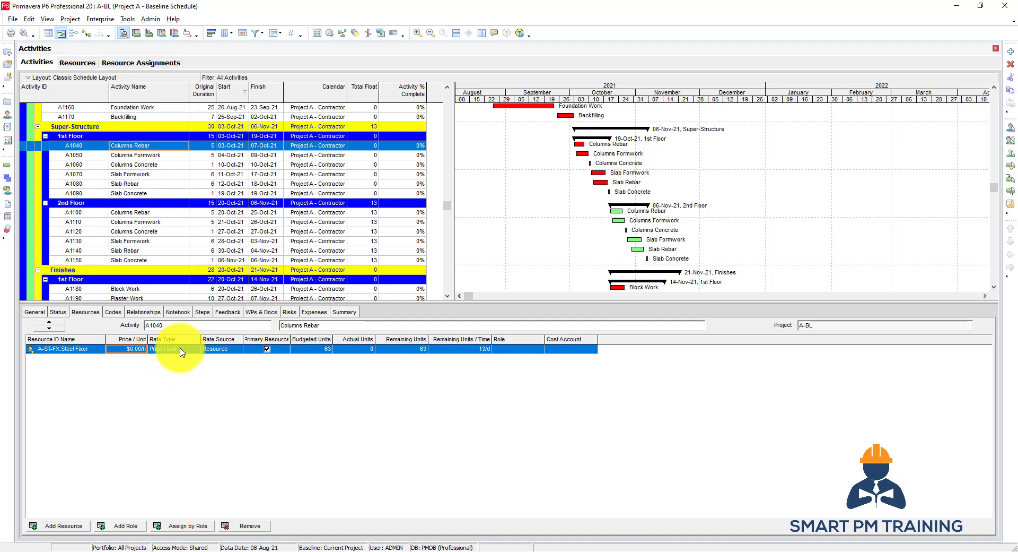
click(195, 349)
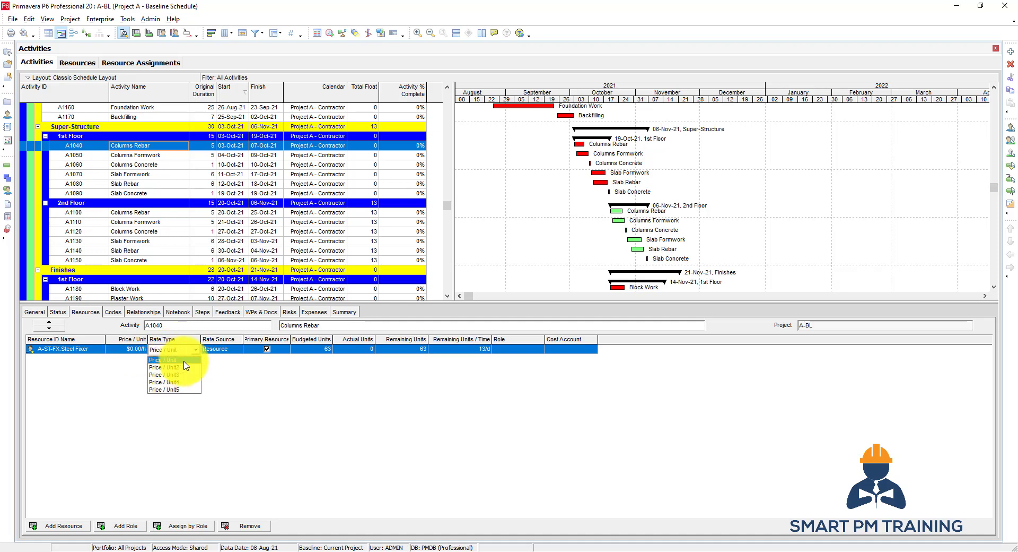
click(165, 359)
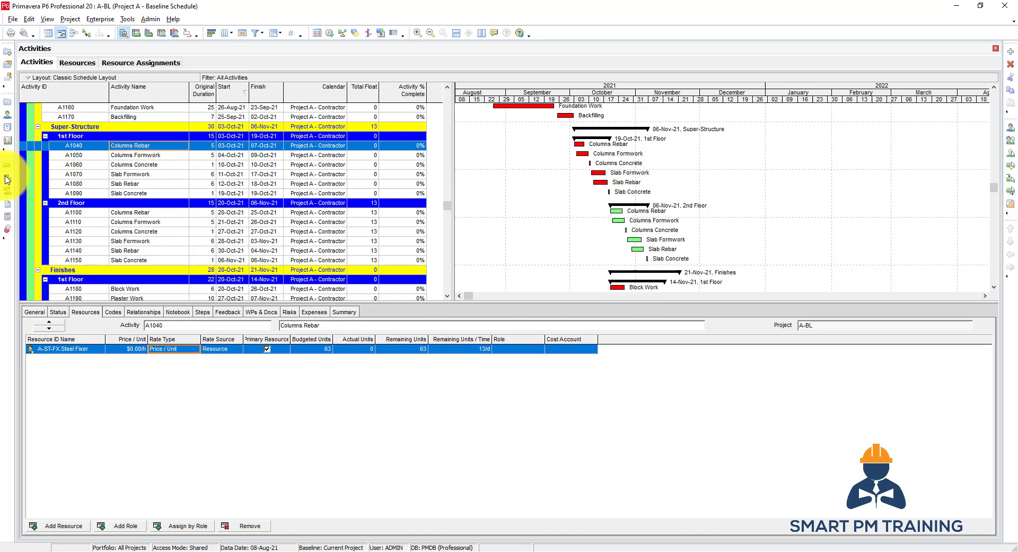
Step: Add a second Carpenter price entry effective 09-Aug-21 at 8 per day in Units & Prices
click(76, 62)
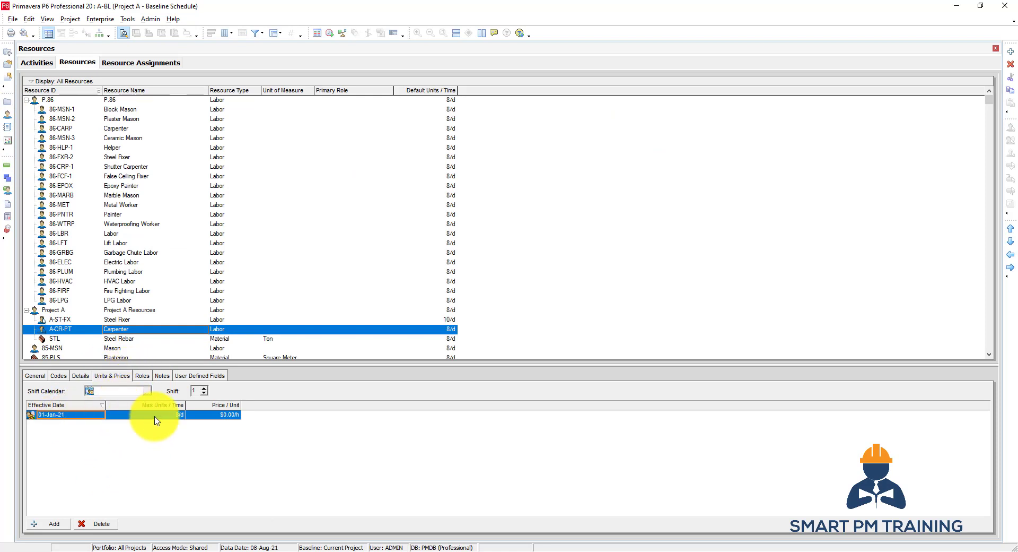
click(221, 414)
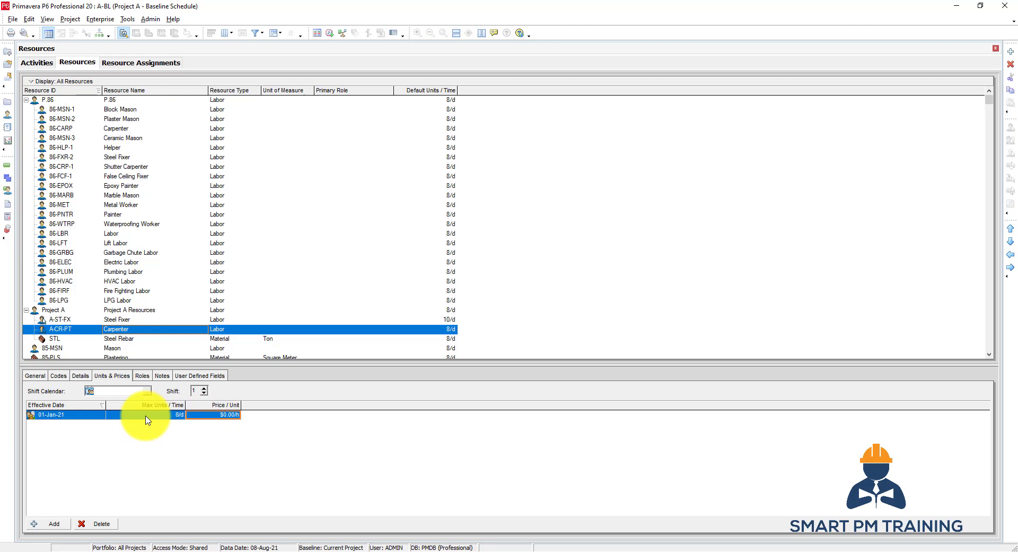
click(62, 415)
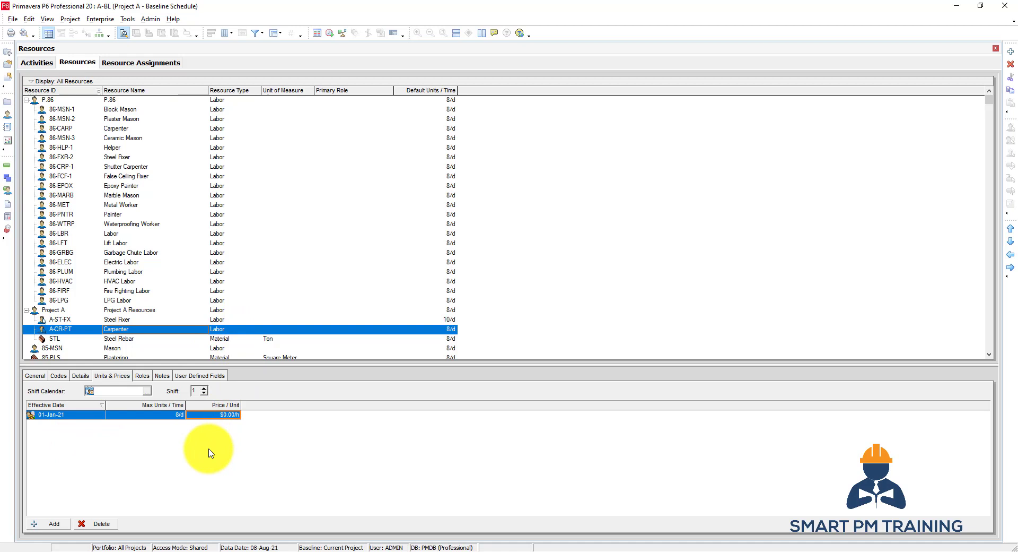
mouse_move(52, 524)
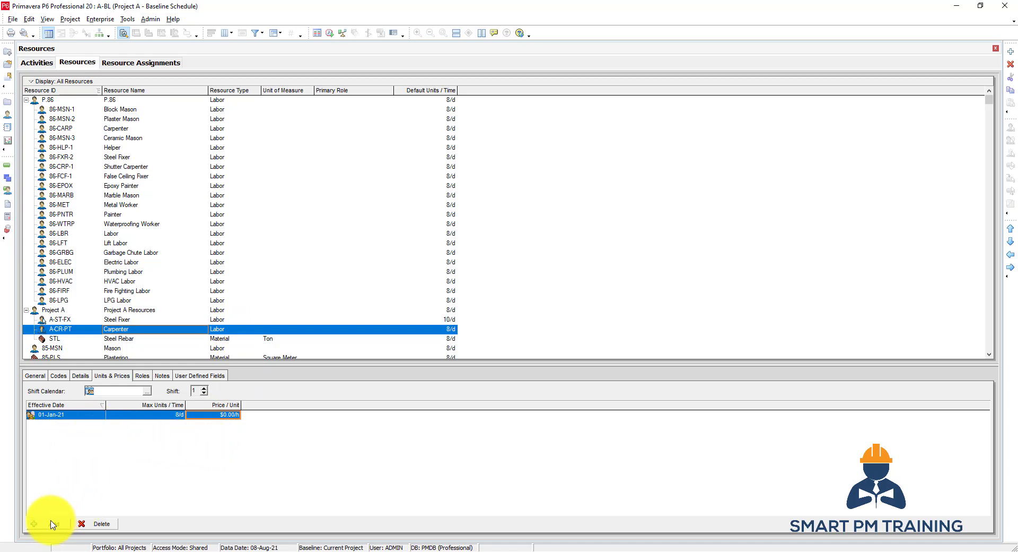
click(49, 523)
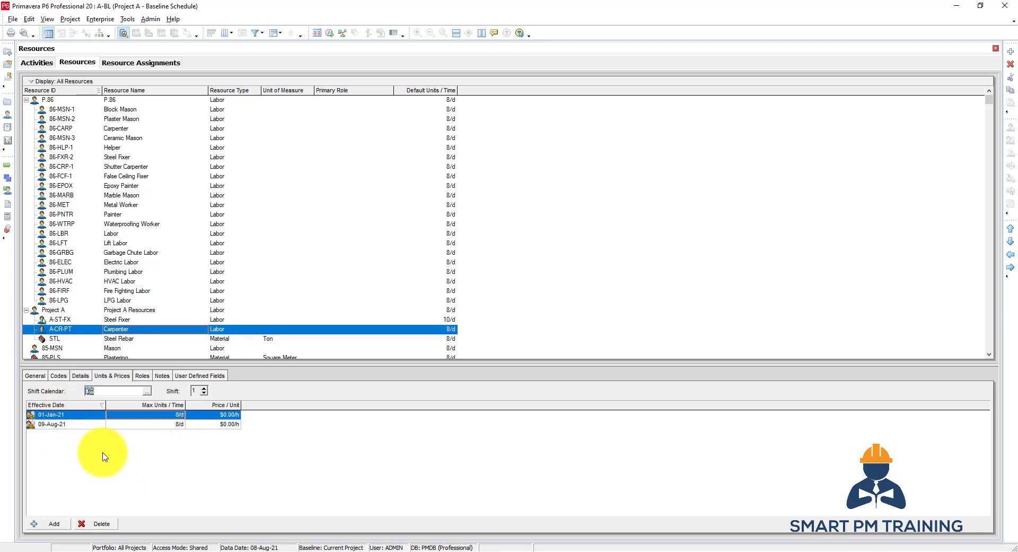
click(36, 62)
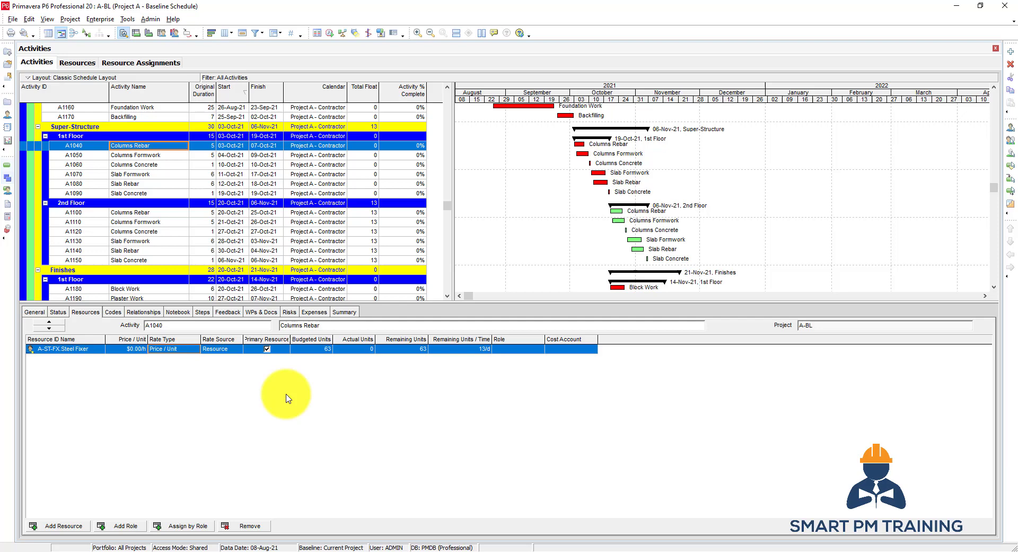
Step: Keep the Steel Fixer rate source as Resource and bring up resources for the four rebar activities
click(221, 349)
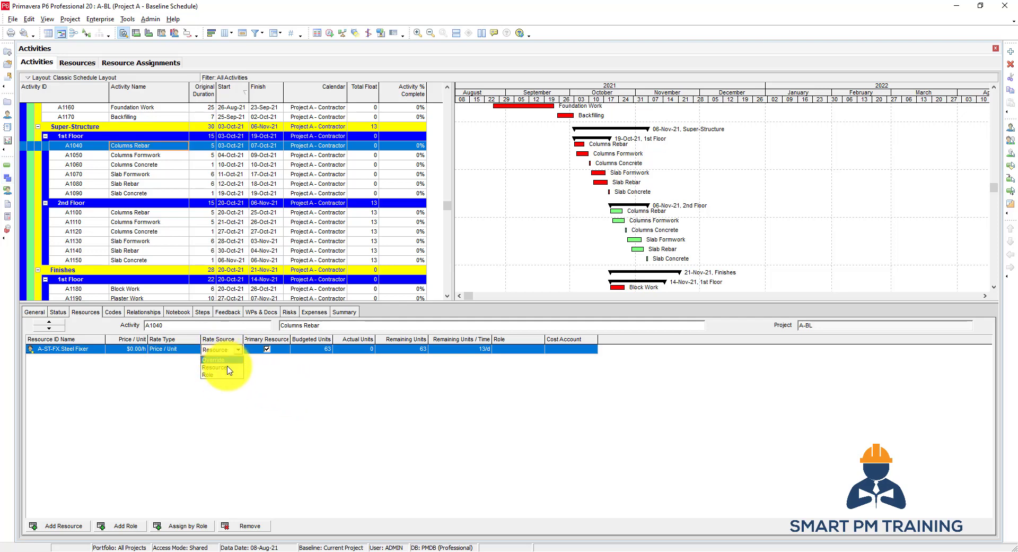
click(216, 367)
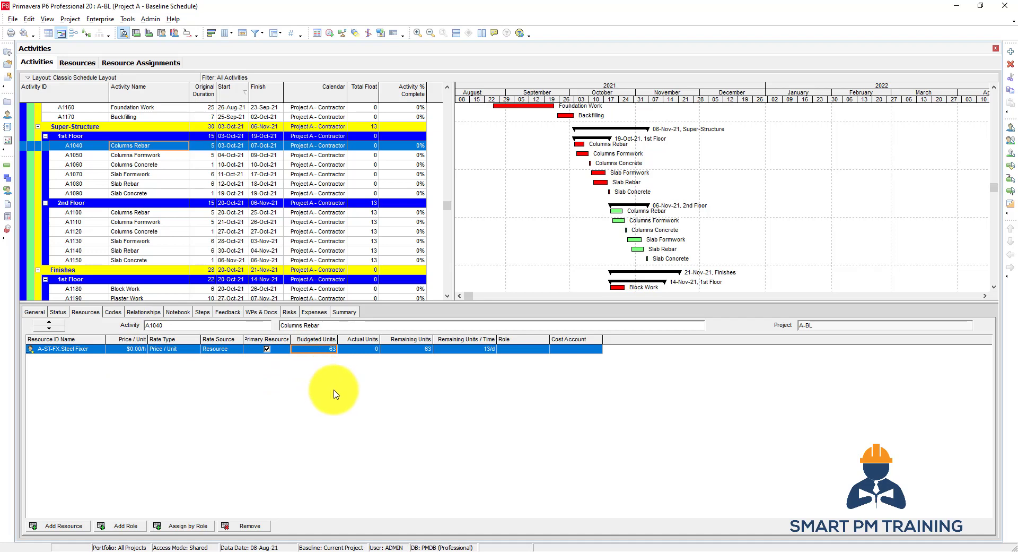
mouse_move(247, 465)
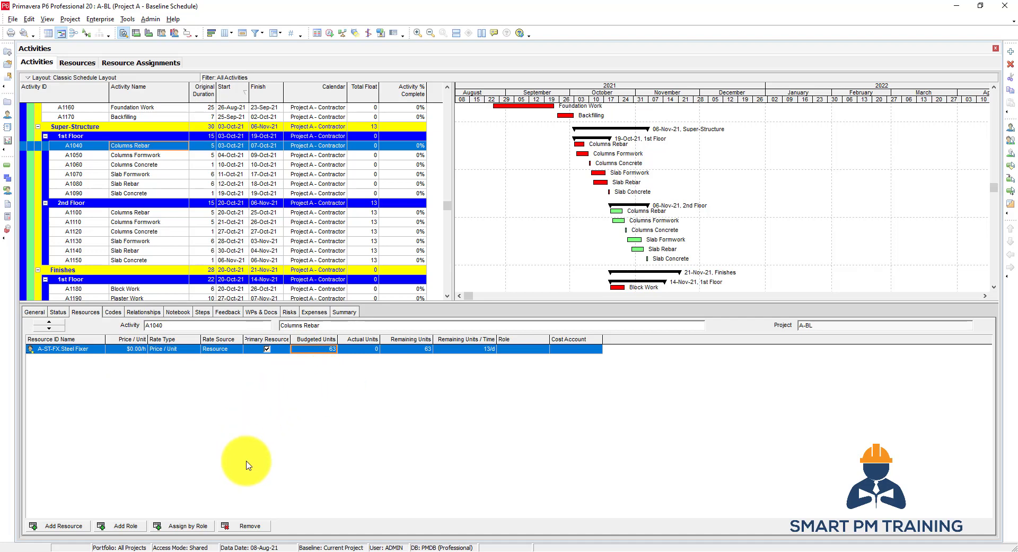
mouse_move(241, 411)
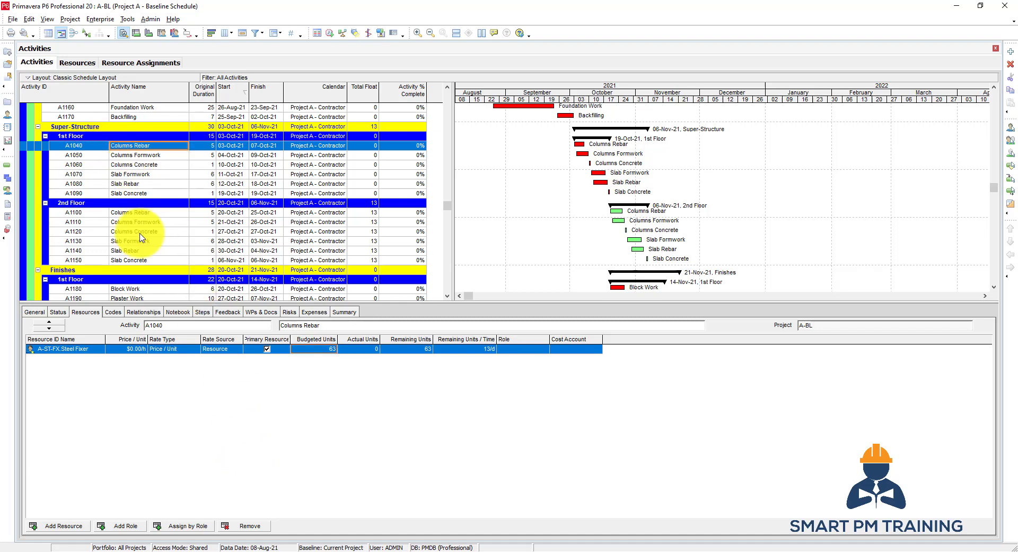
click(57, 526)
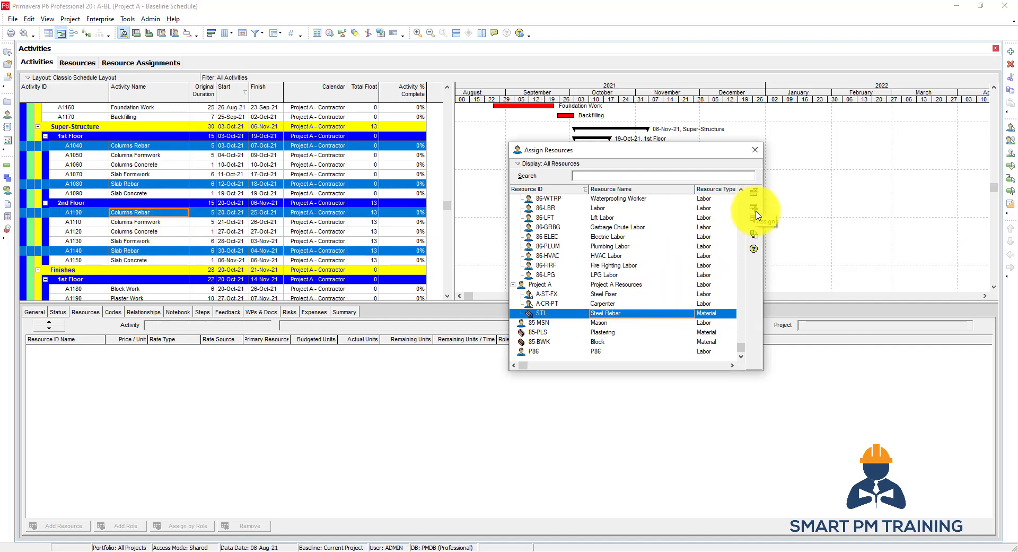
Step: Assign STL Steel Rebar to the selected rebar activities alongside Steel Fixer
click(753, 209)
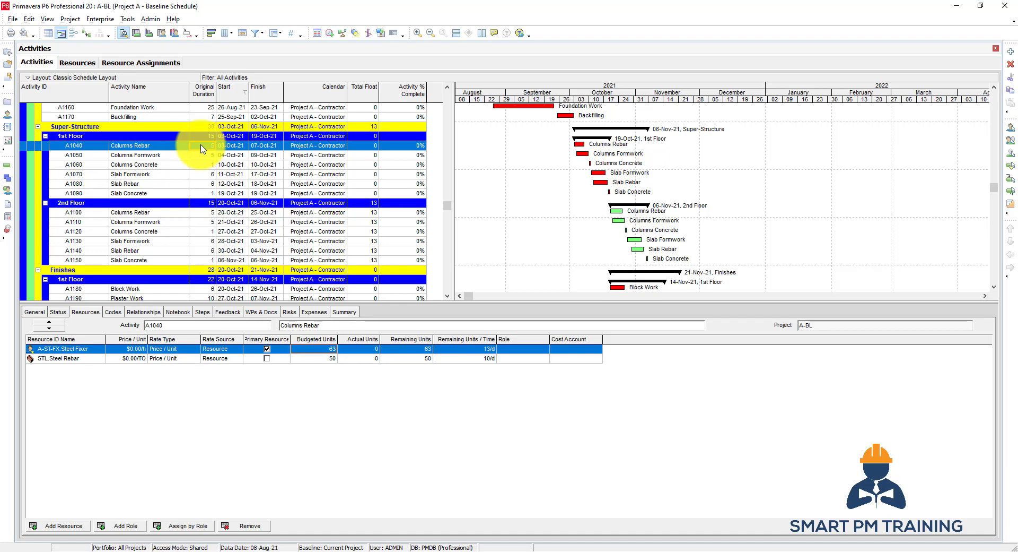
mouse_move(208, 152)
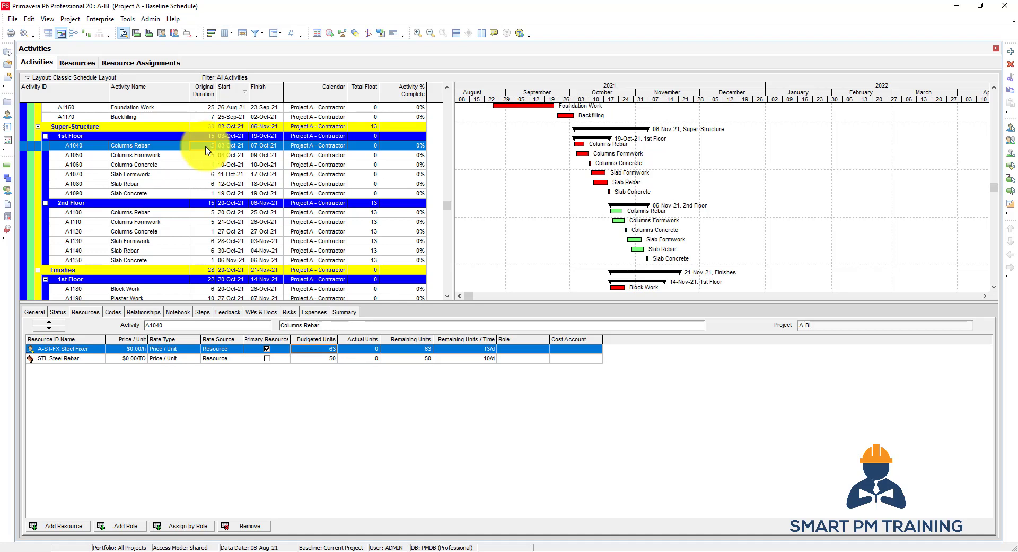
Step: Set Steel Fixer on Columns Rebar to 500 budgeted units at 100 units per day
click(315, 348)
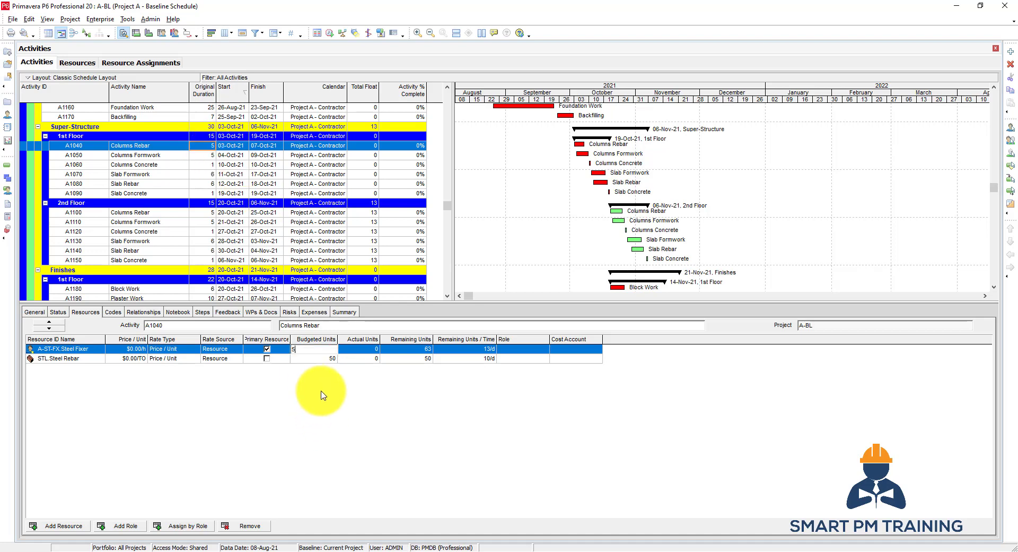
text(500)
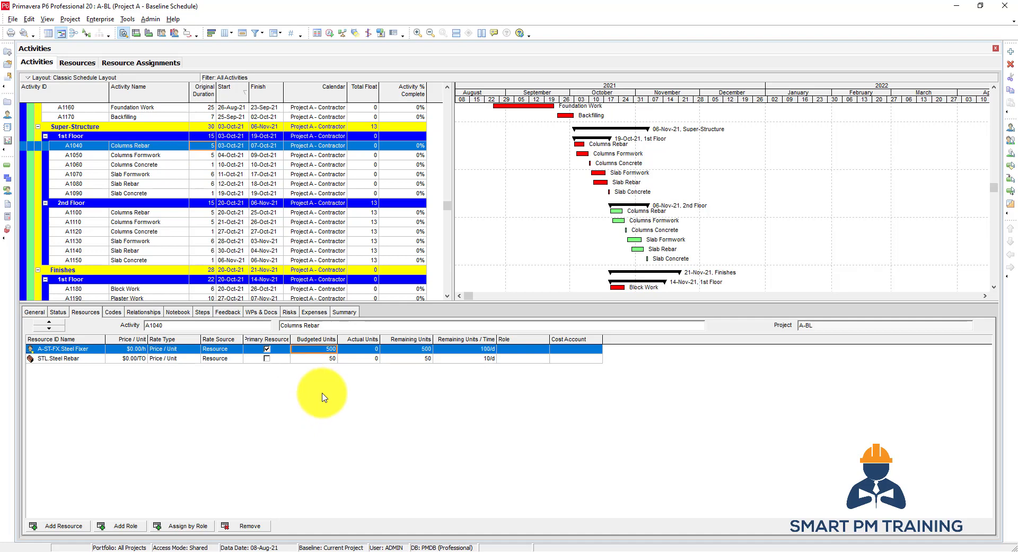
click(468, 358)
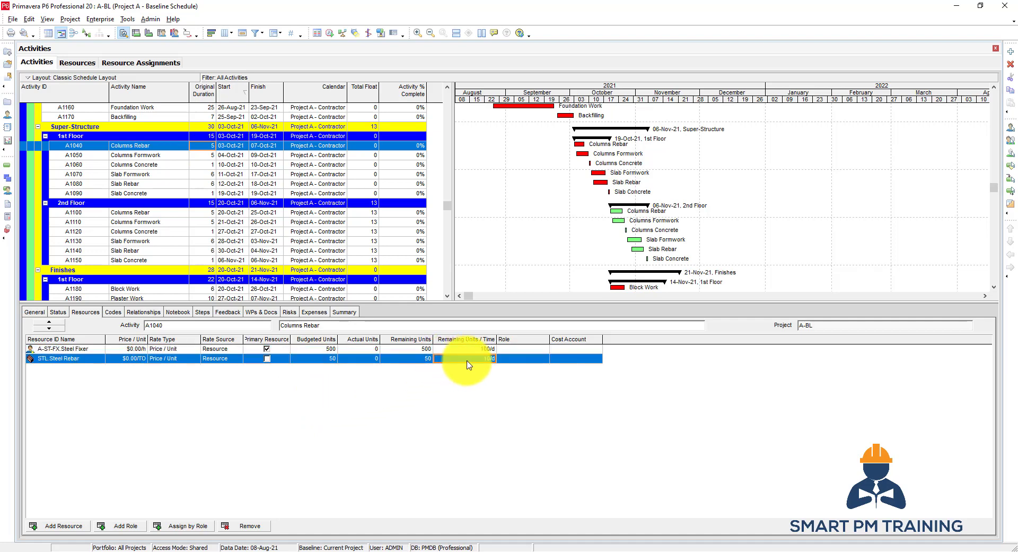
click(316, 347)
text(60)
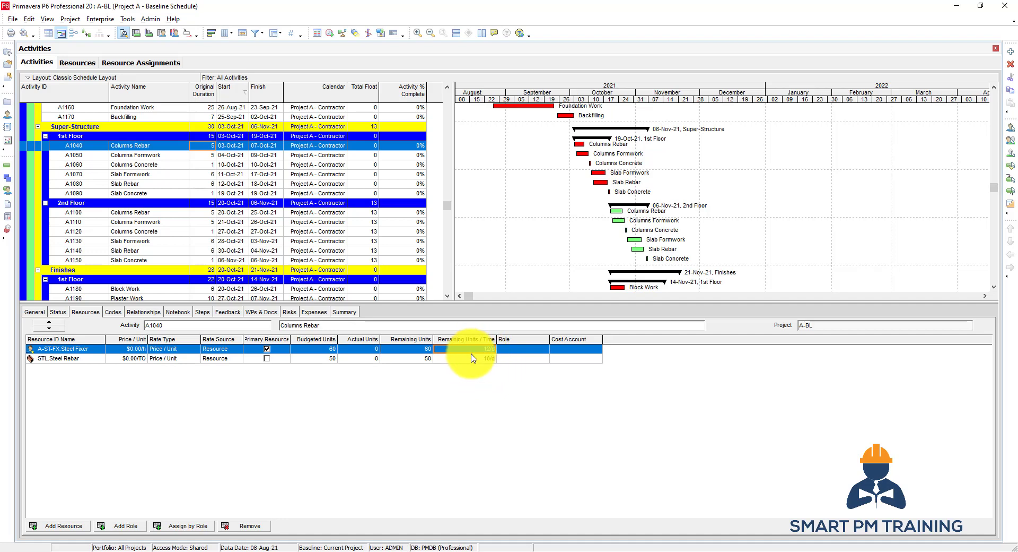
mouse_move(464, 364)
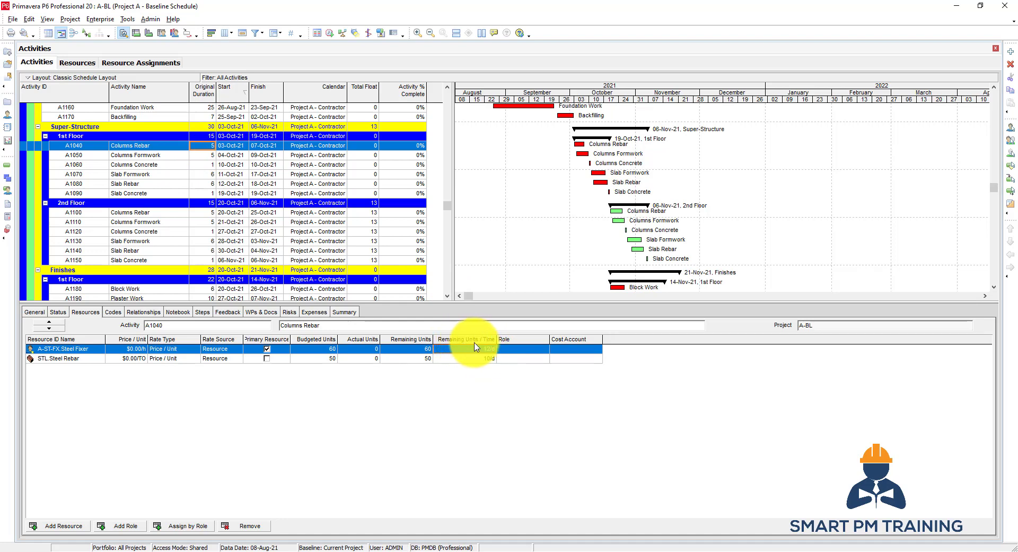
click(421, 349)
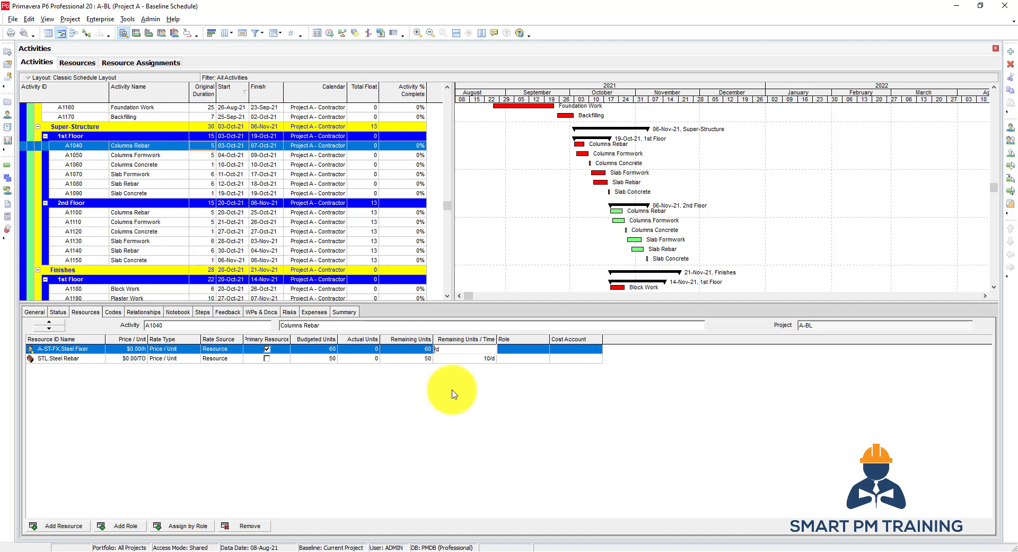
text(100)
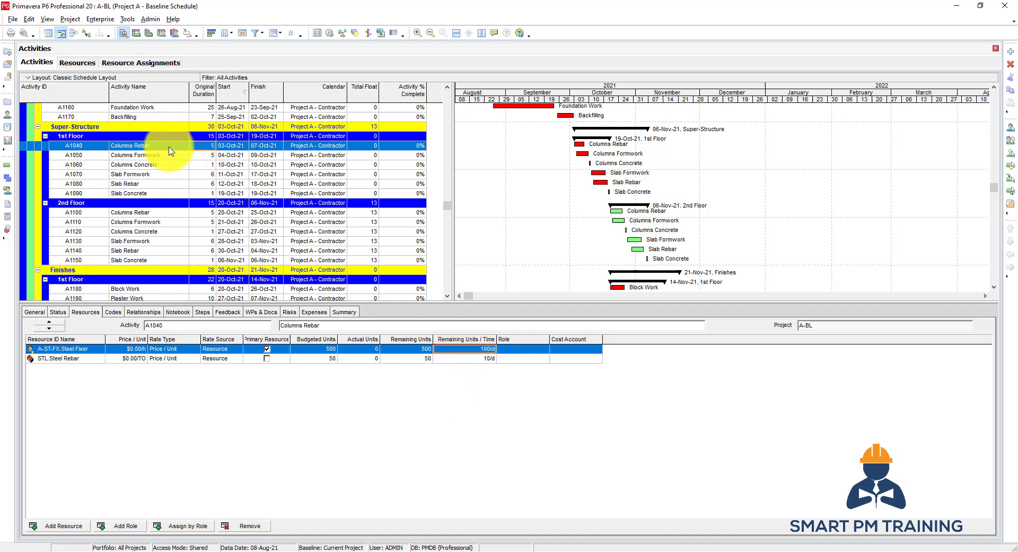
mouse_move(202, 148)
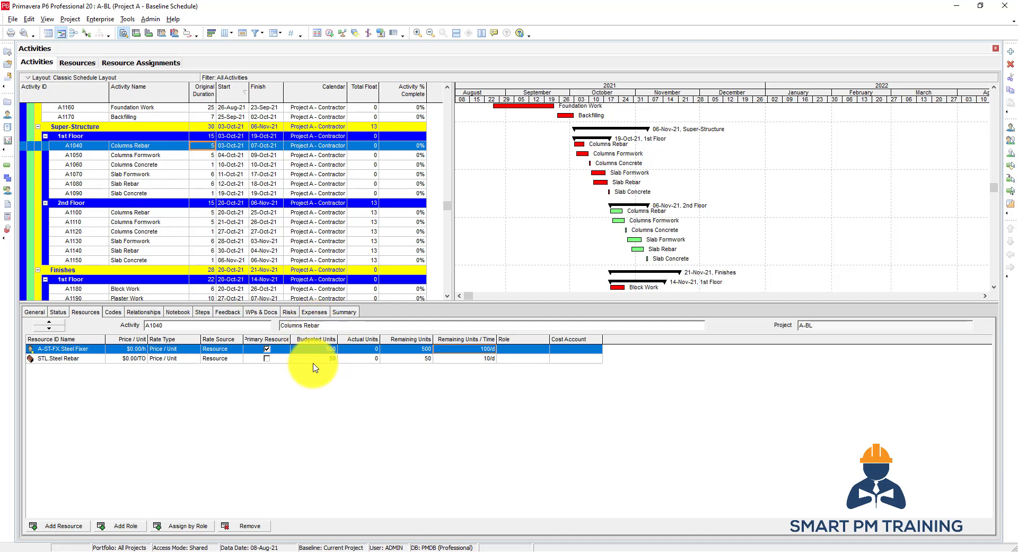
Step: Reduce Steel Fixer on Columns Rebar to 100 budgeted units, giving 20 per day
click(317, 348)
text(100)
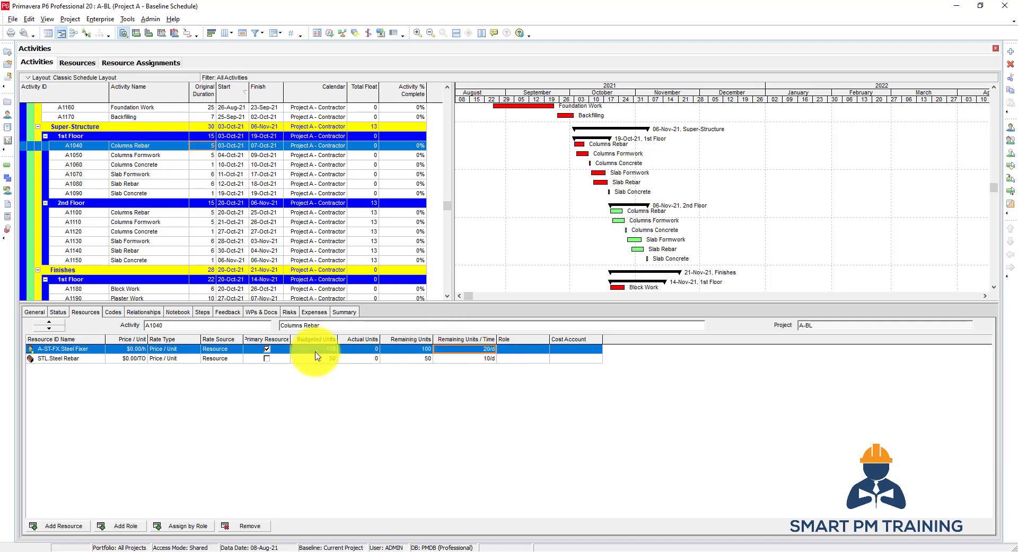
click(483, 348)
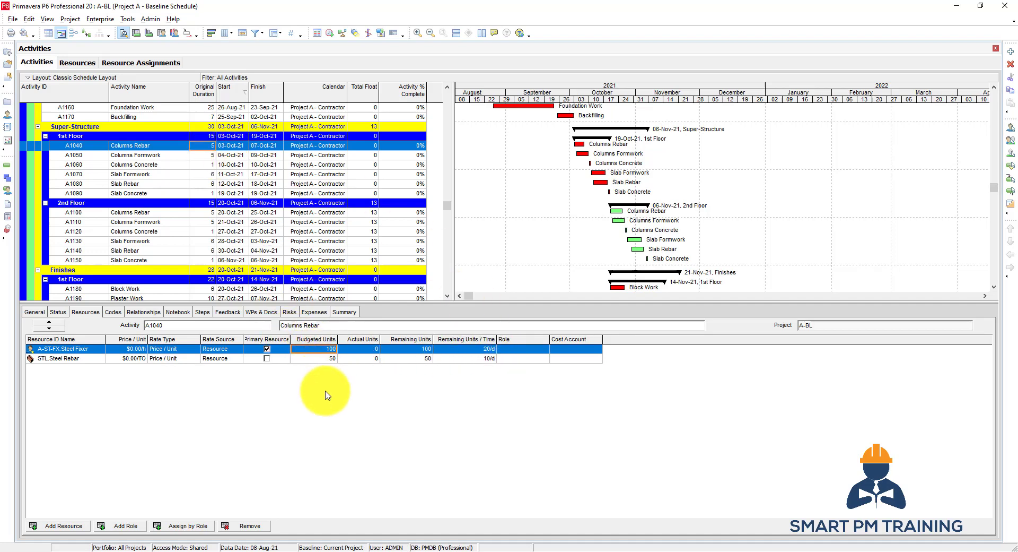
click(363, 349)
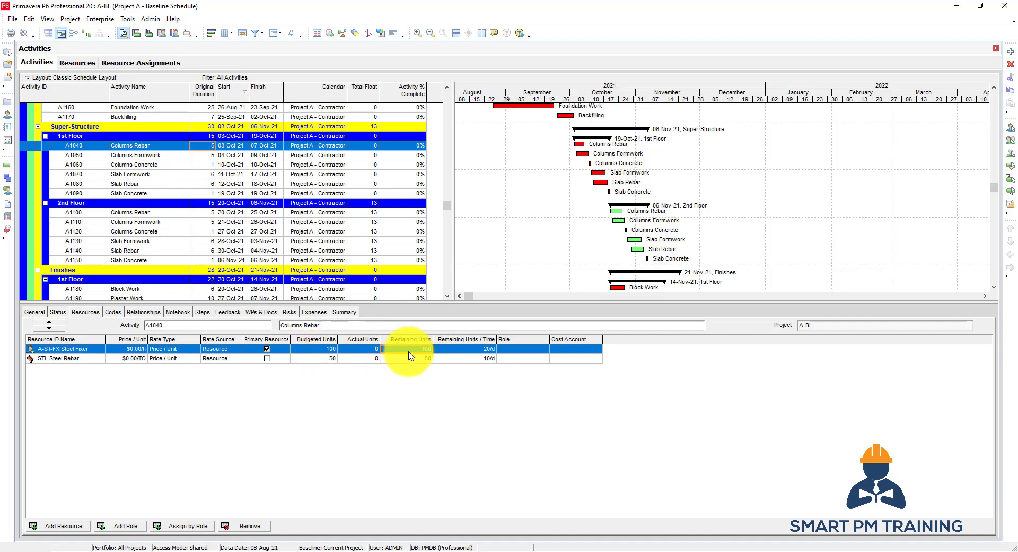
Step: Set STL Steel Rebar on Columns Rebar to 2 budgeted units
click(58, 357)
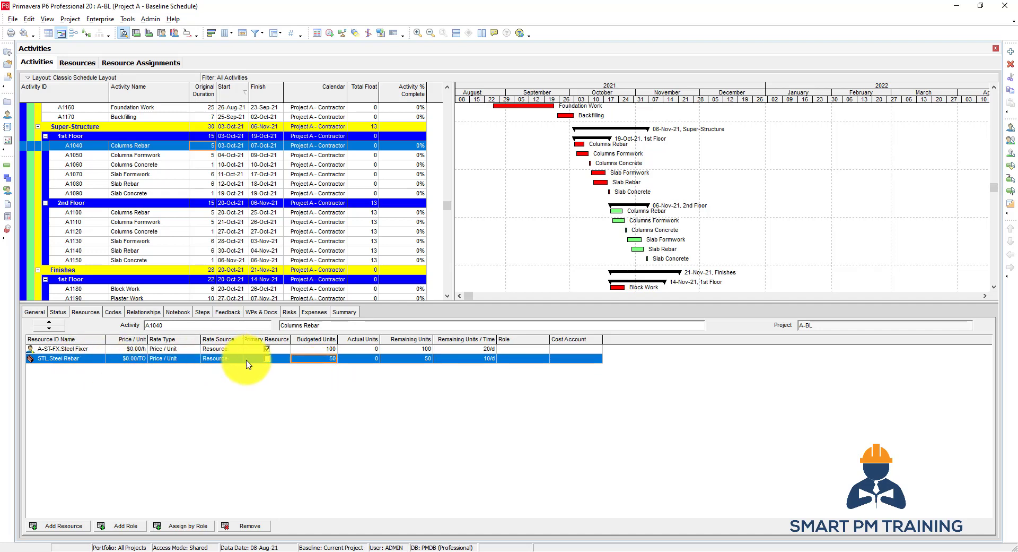
click(265, 349)
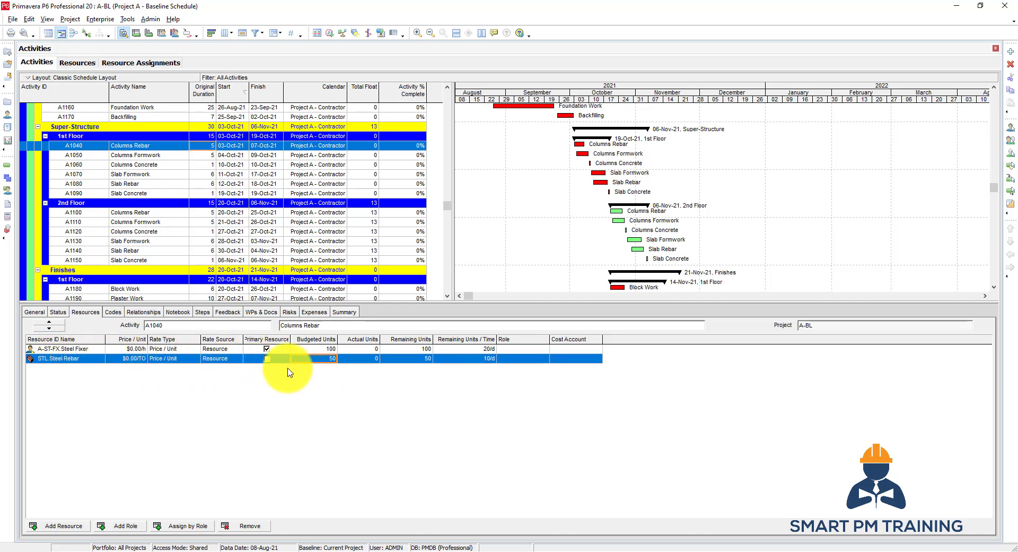
text(2)
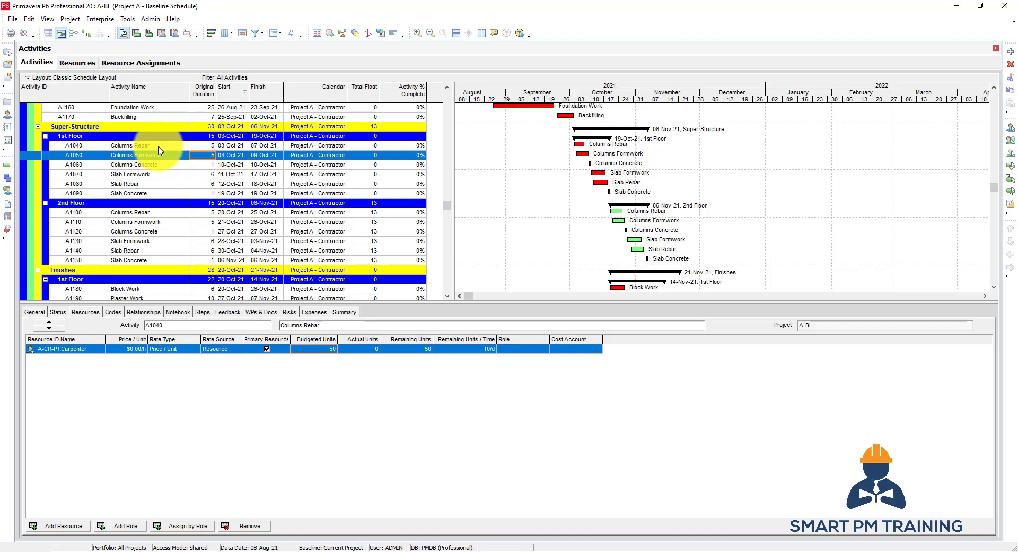
Step: Set the Carpenter's budgeted units to 500 on each Columns Formwork activity at 100 per day
click(73, 145)
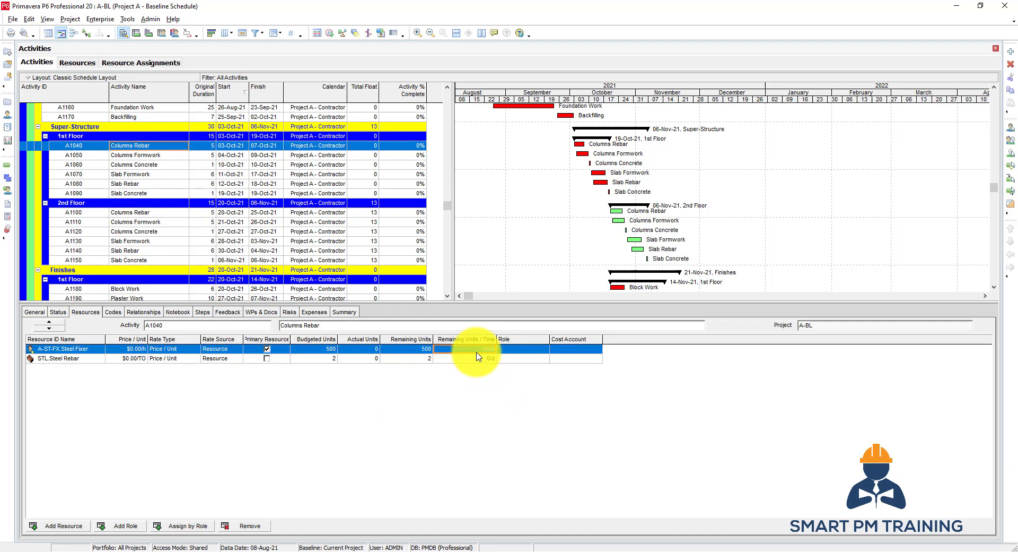
click(129, 155)
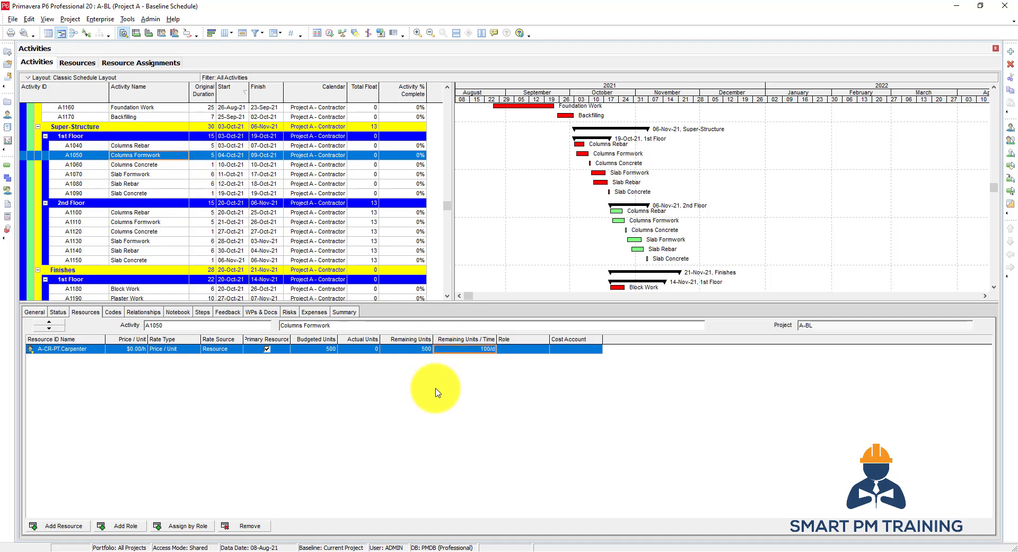
click(130, 174)
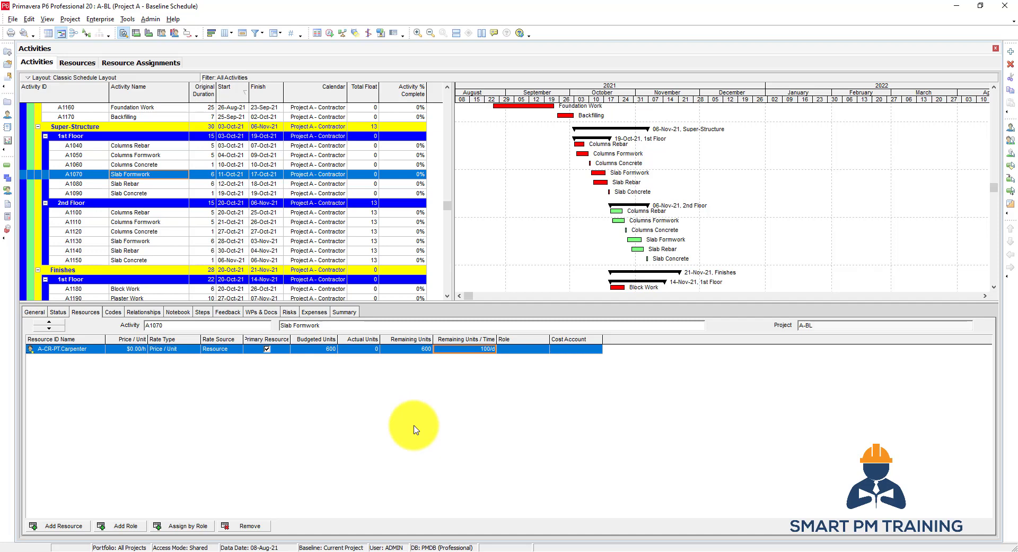
mouse_move(158, 151)
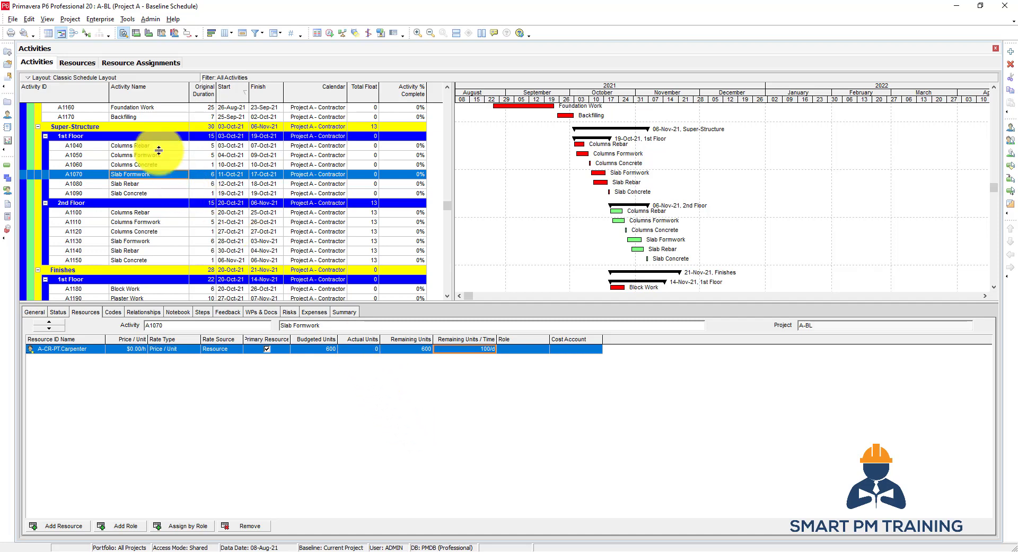
mouse_move(144, 189)
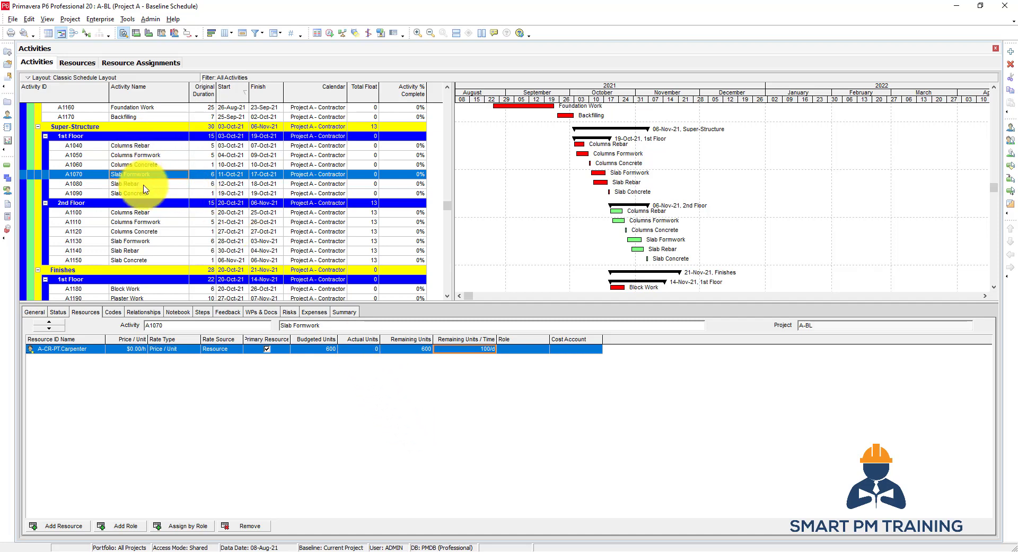
click(129, 183)
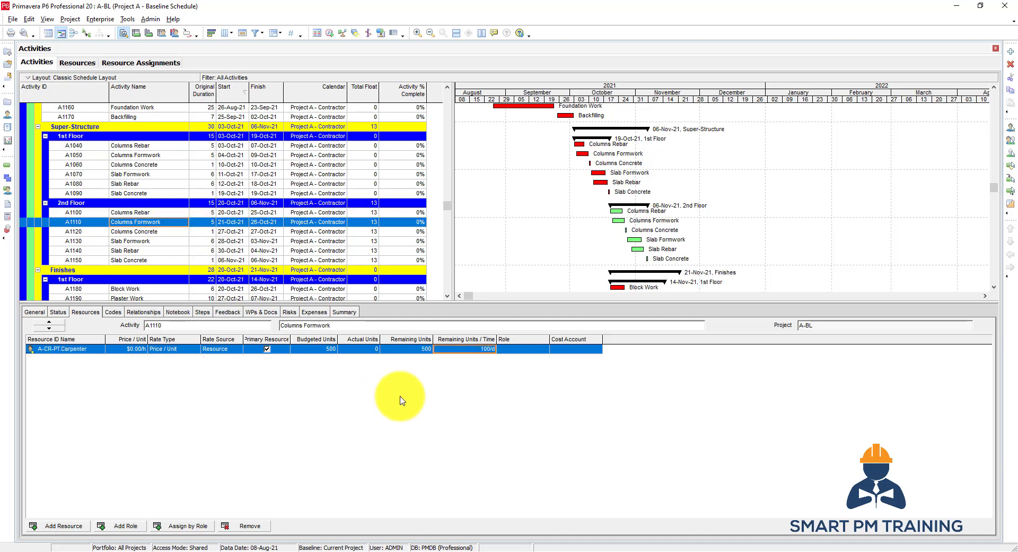
Step: Set 600 Carpenter units on each Slab Formwork and verify second-floor Slab Rebar shows Steel Fixer at 600
click(129, 241)
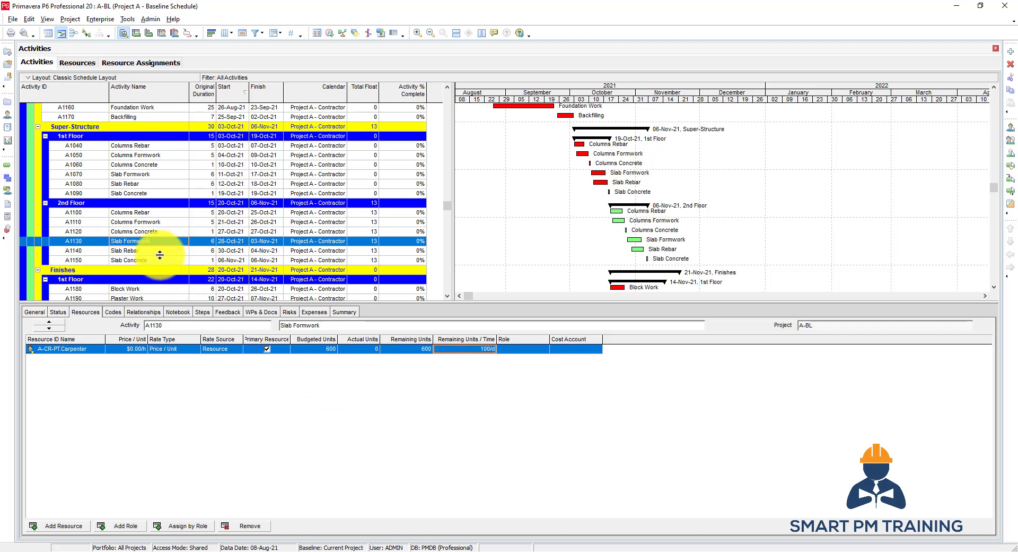
click(129, 250)
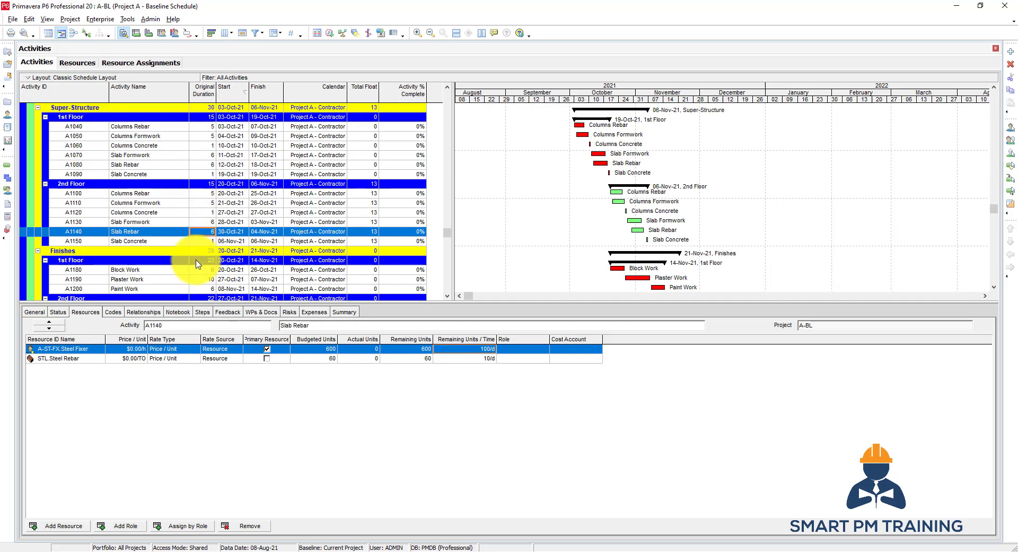
scroll(down, 3)
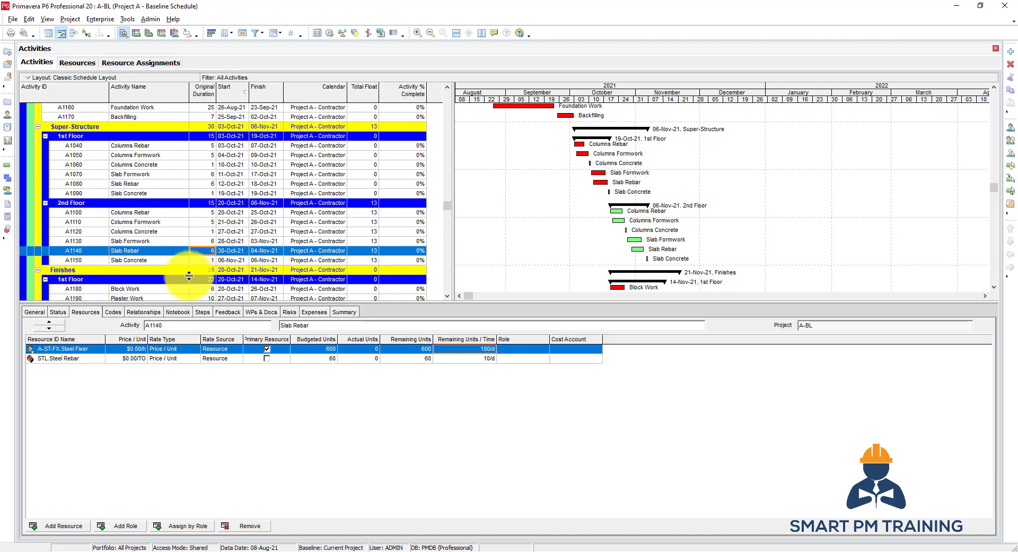